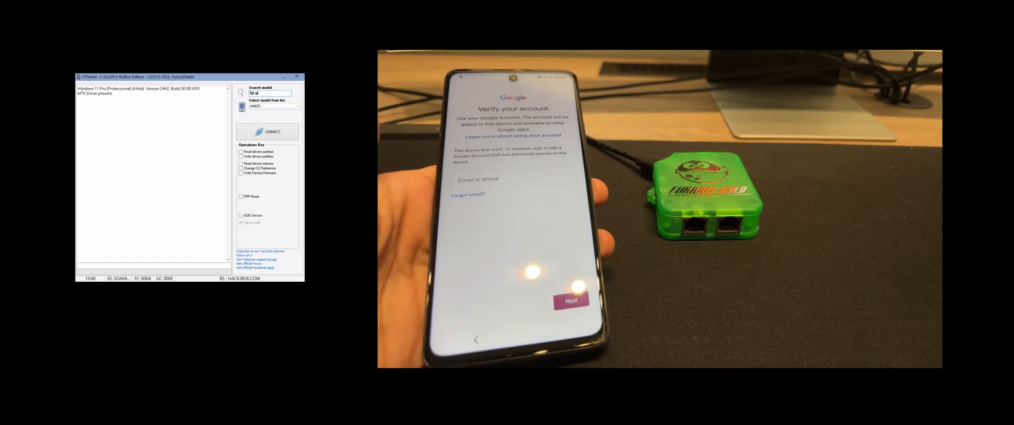
Step: Search the supported models for '5g' and select the phone's matching 5G model
type("5g")
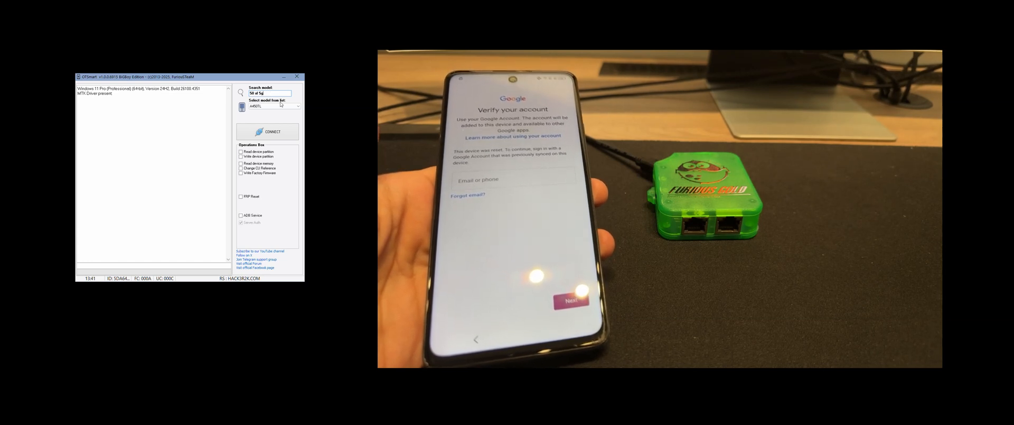
left_click(275, 106)
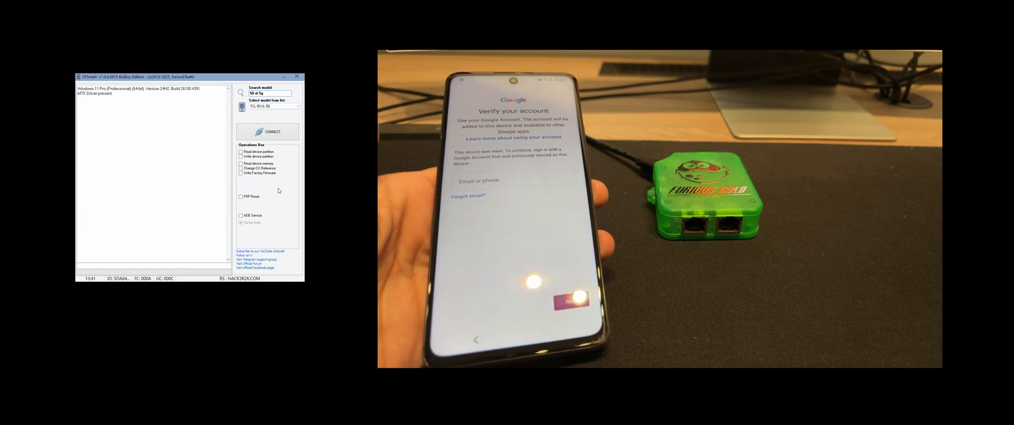
Step: Enable FRP Reset as the operation in the Operations flow
left_click(241, 196)
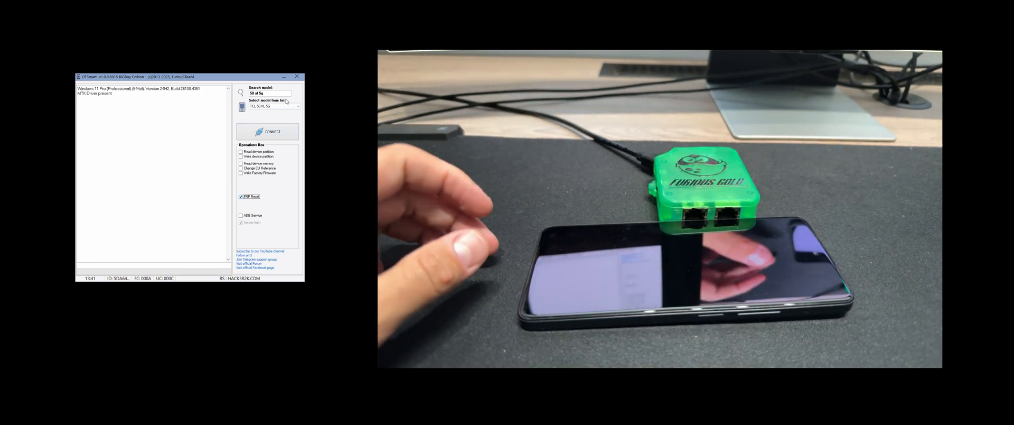
left_click(267, 131)
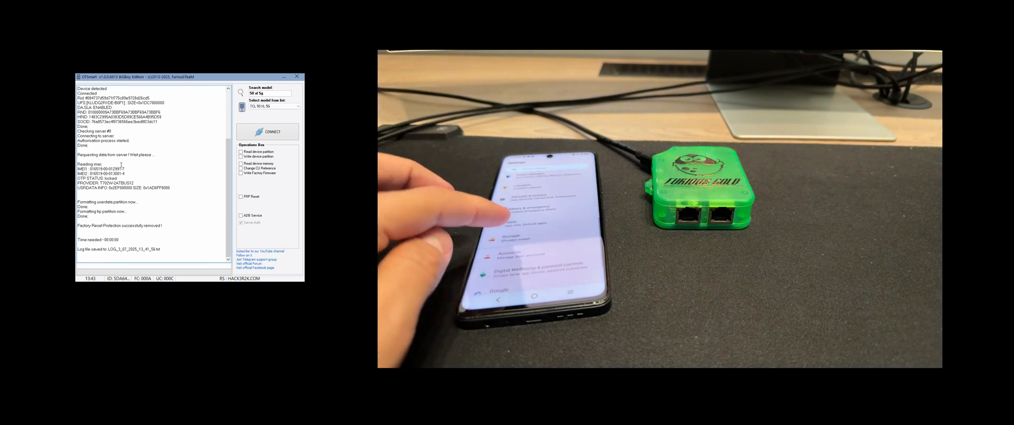
Step: Scroll the phone's Settings list down to general management and software sections
scroll("down", 3)
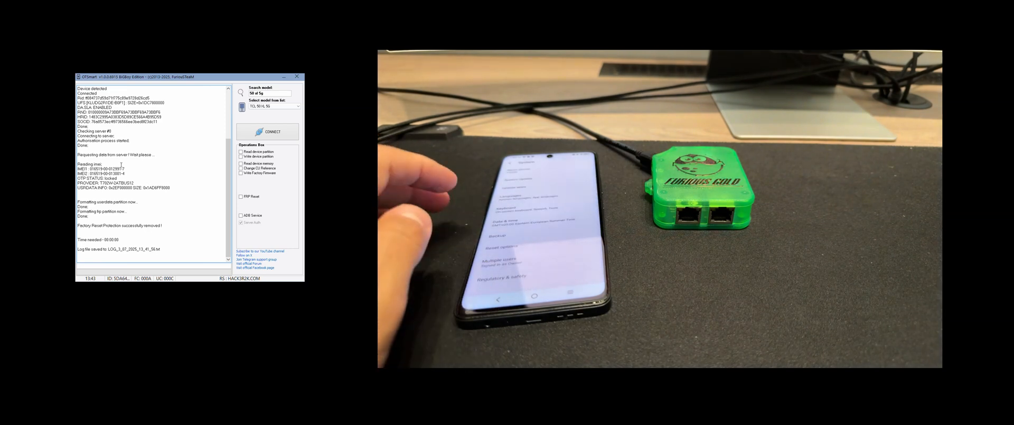